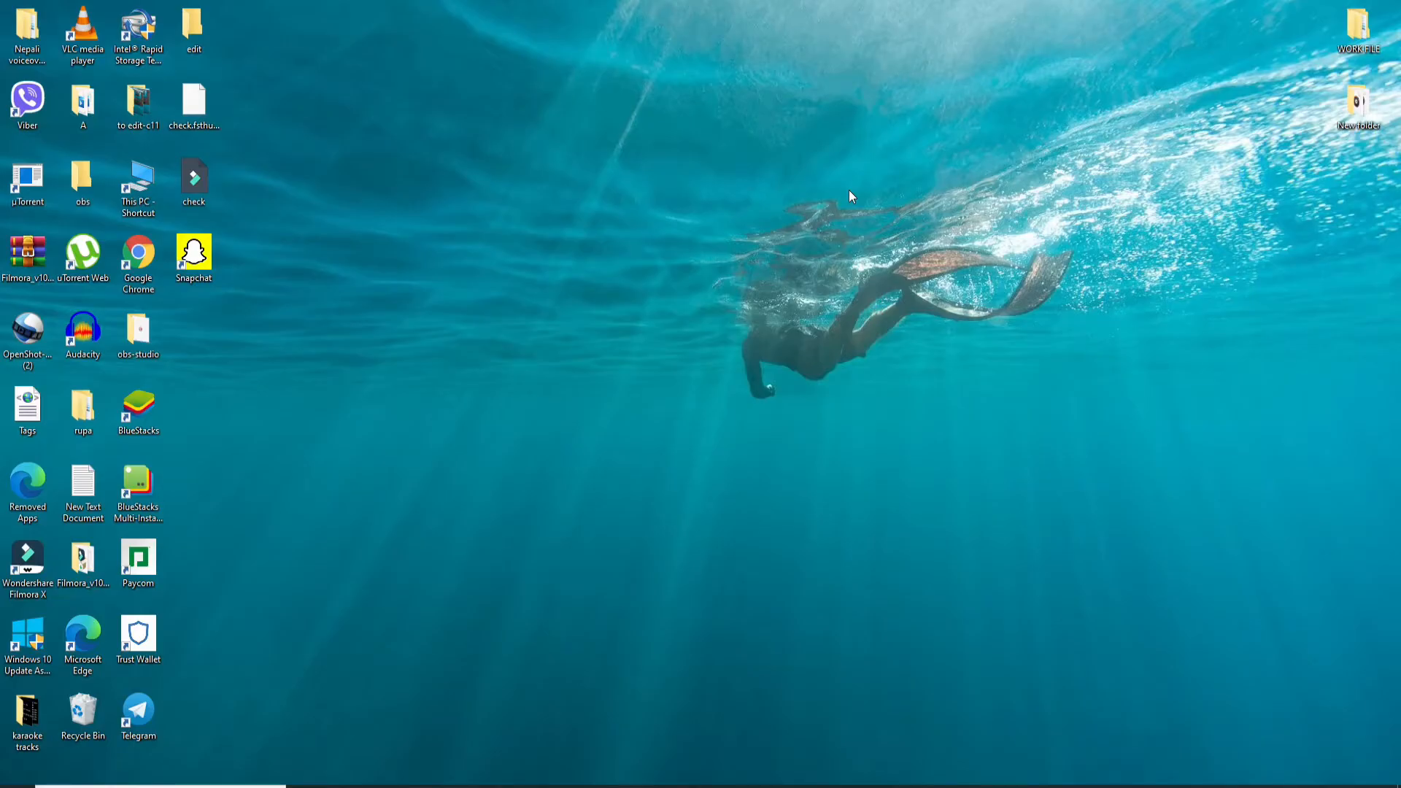
mouse_move(658, 111)
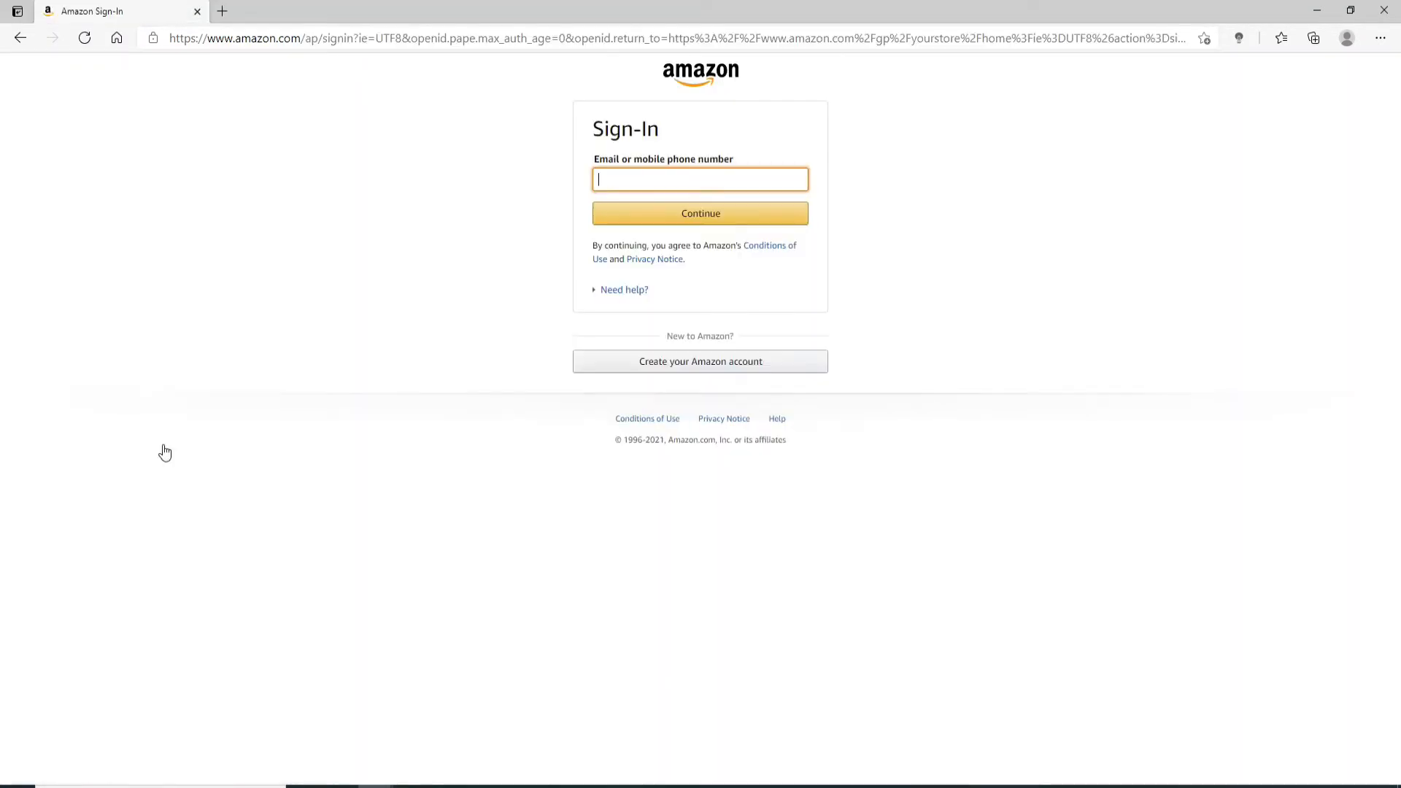
mouse_move(586, 122)
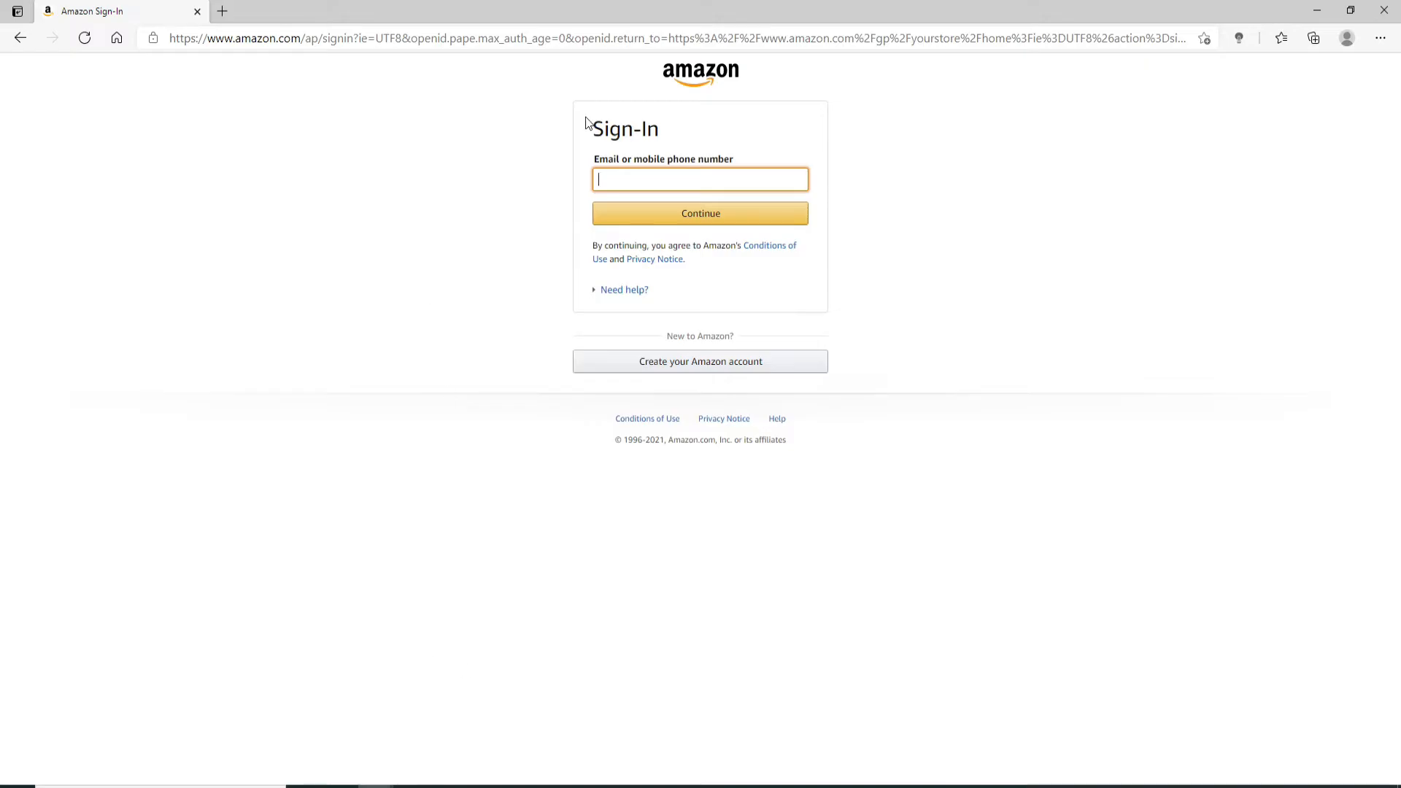
mouse_move(631, 177)
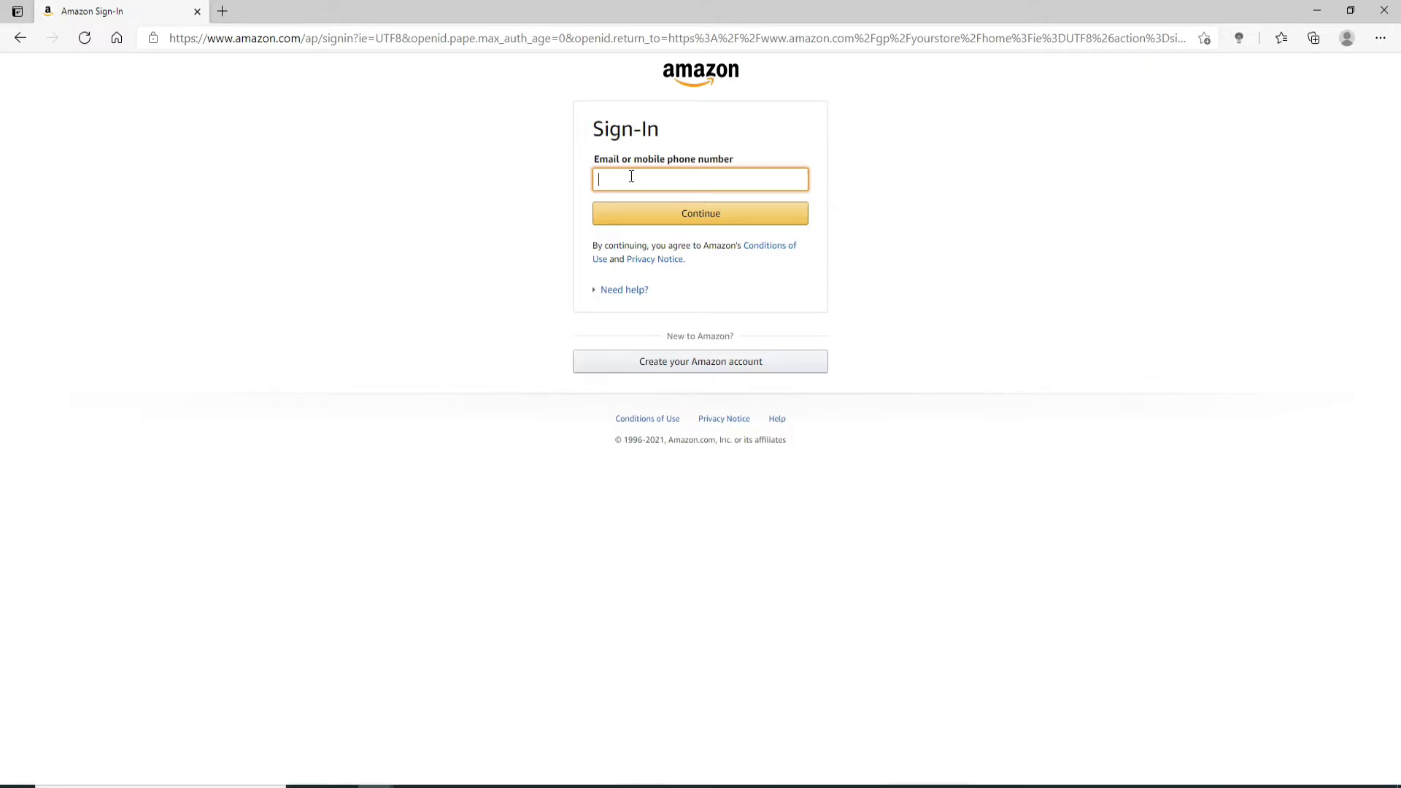
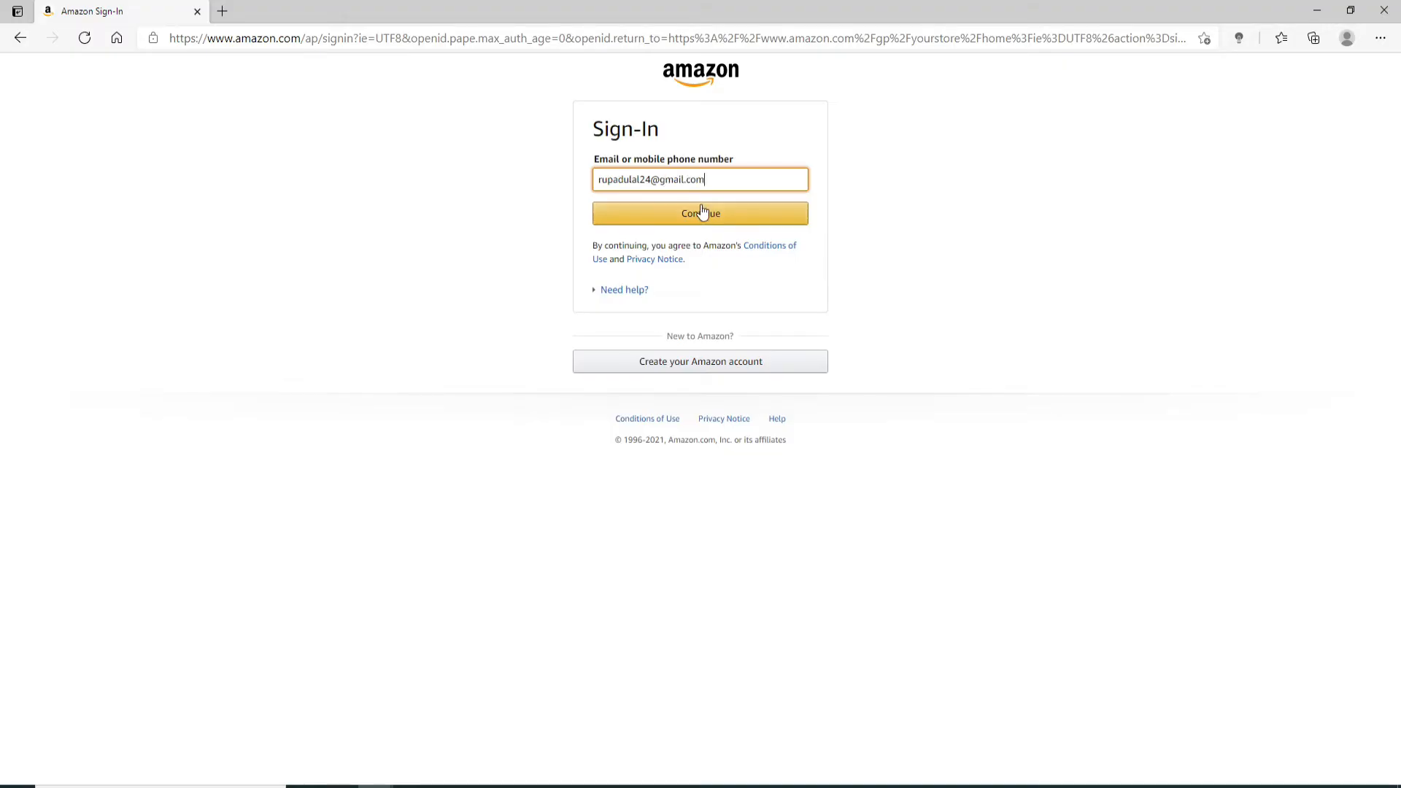
click(700, 213)
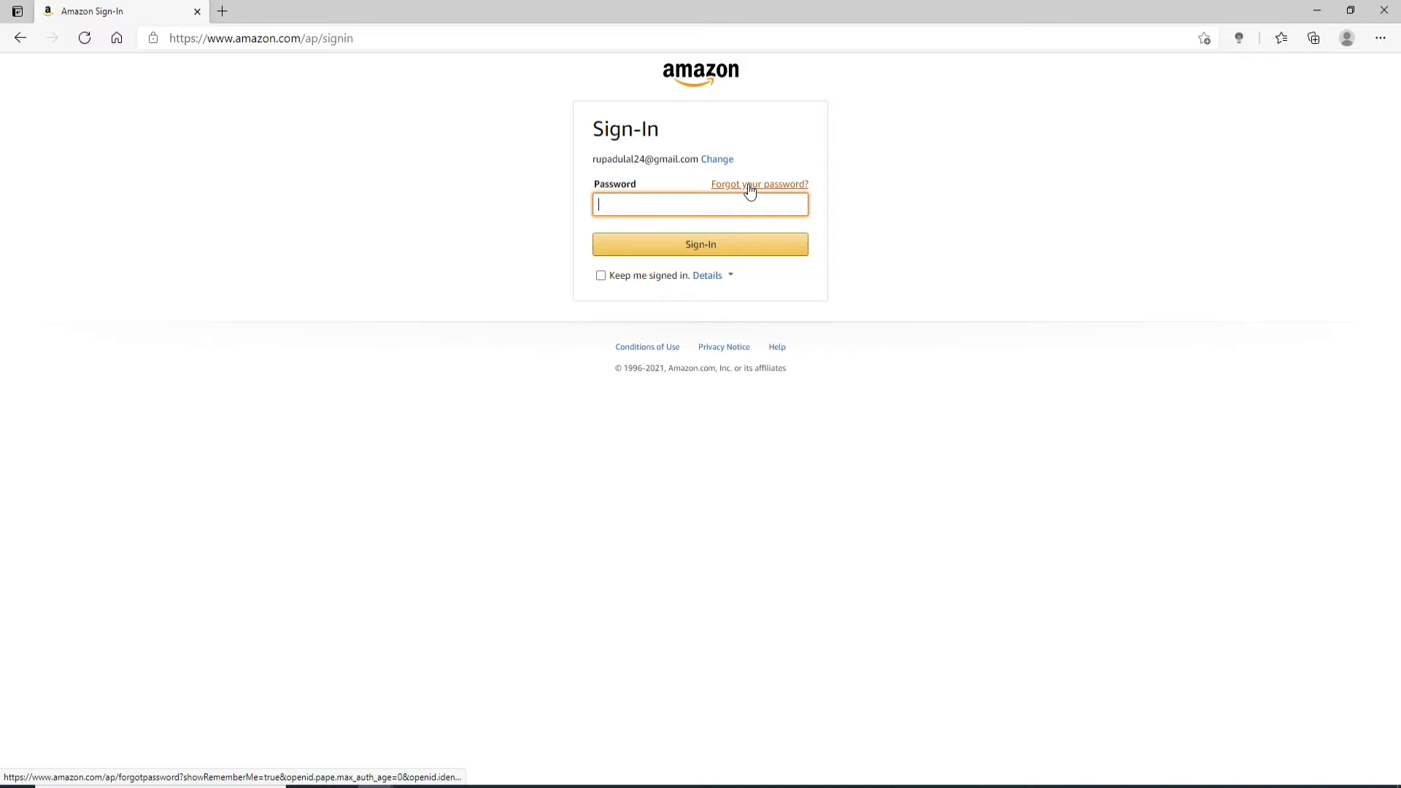
Step: Choose 'Forgot your password?' and request password assistance for the prefilled email
click(758, 184)
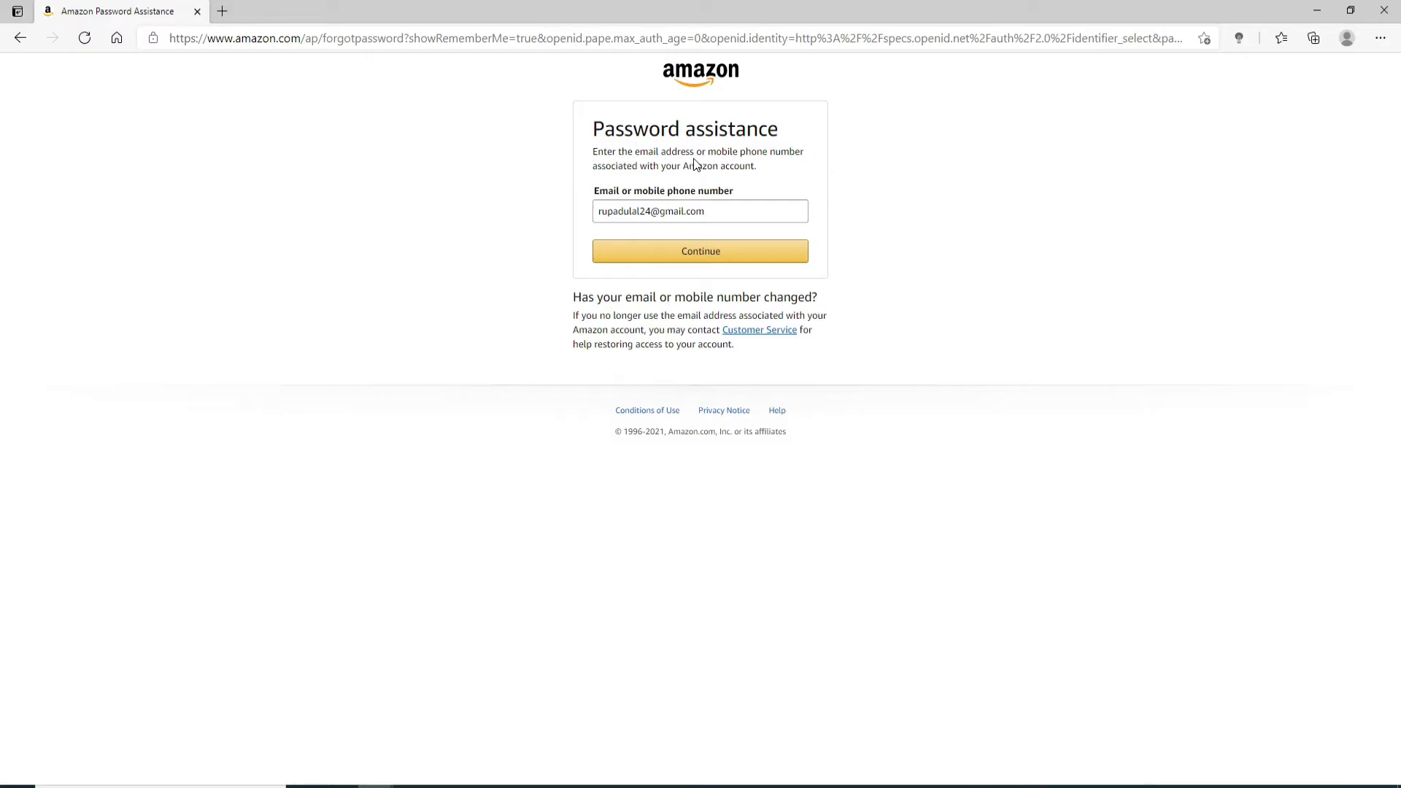
mouse_move(732, 235)
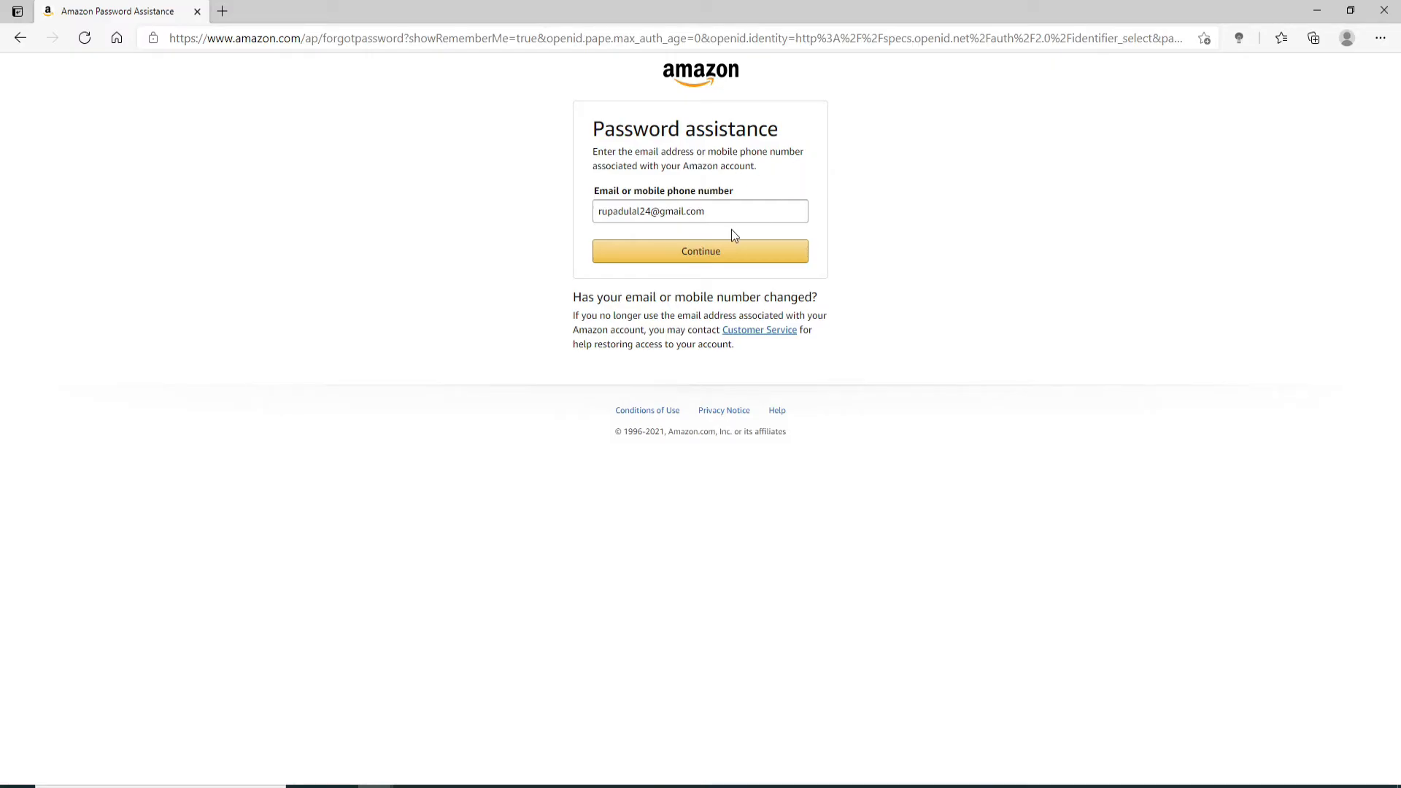
triple_click(699, 210)
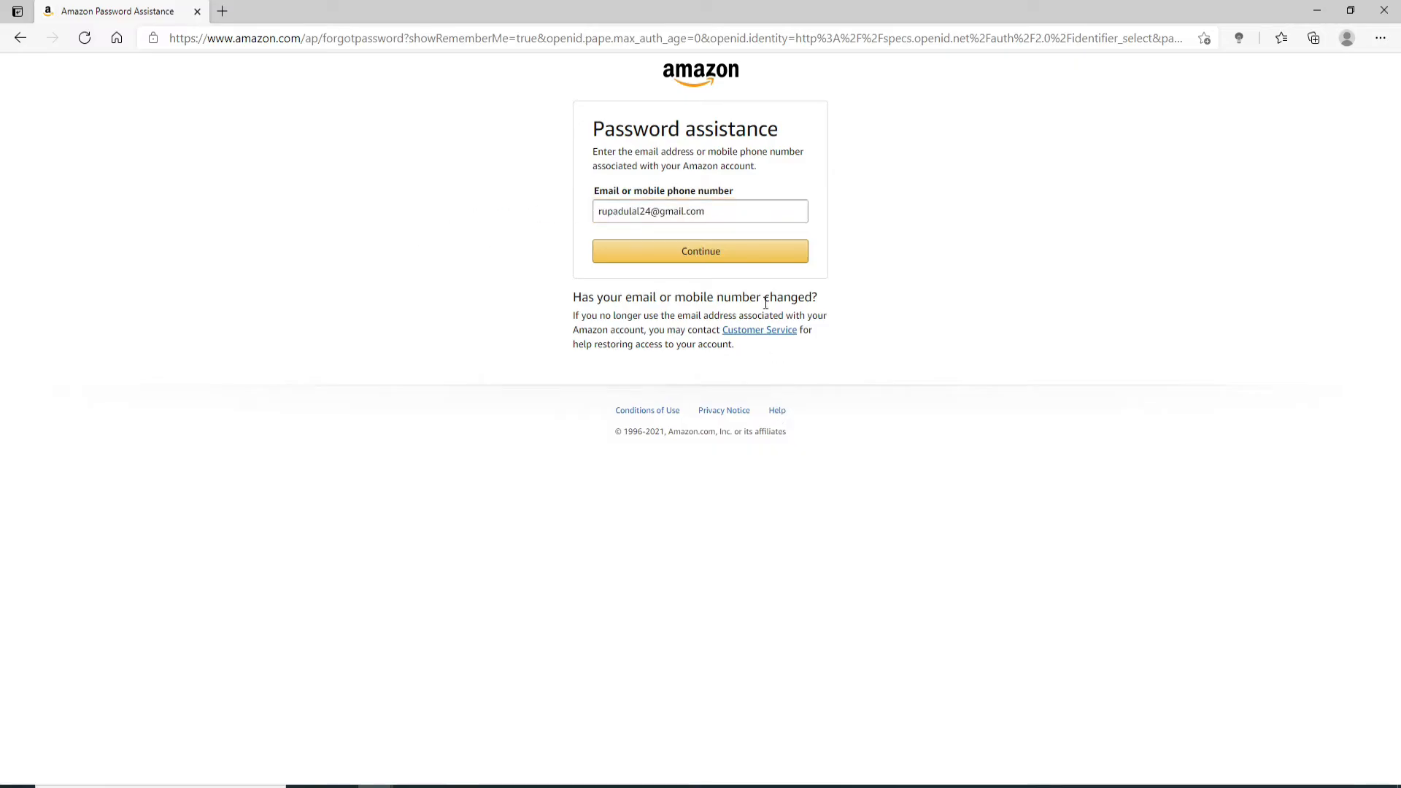
click(701, 251)
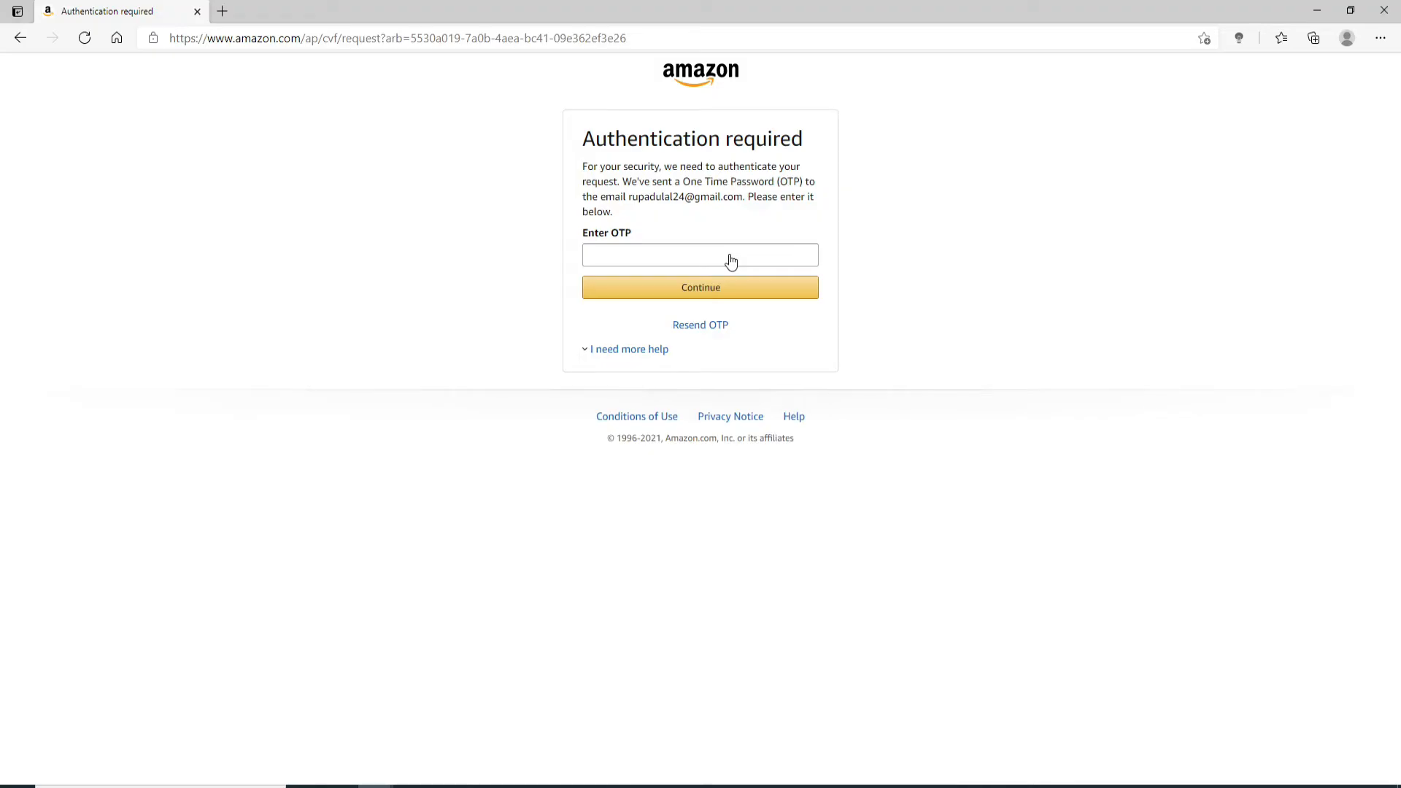
mouse_move(547, 61)
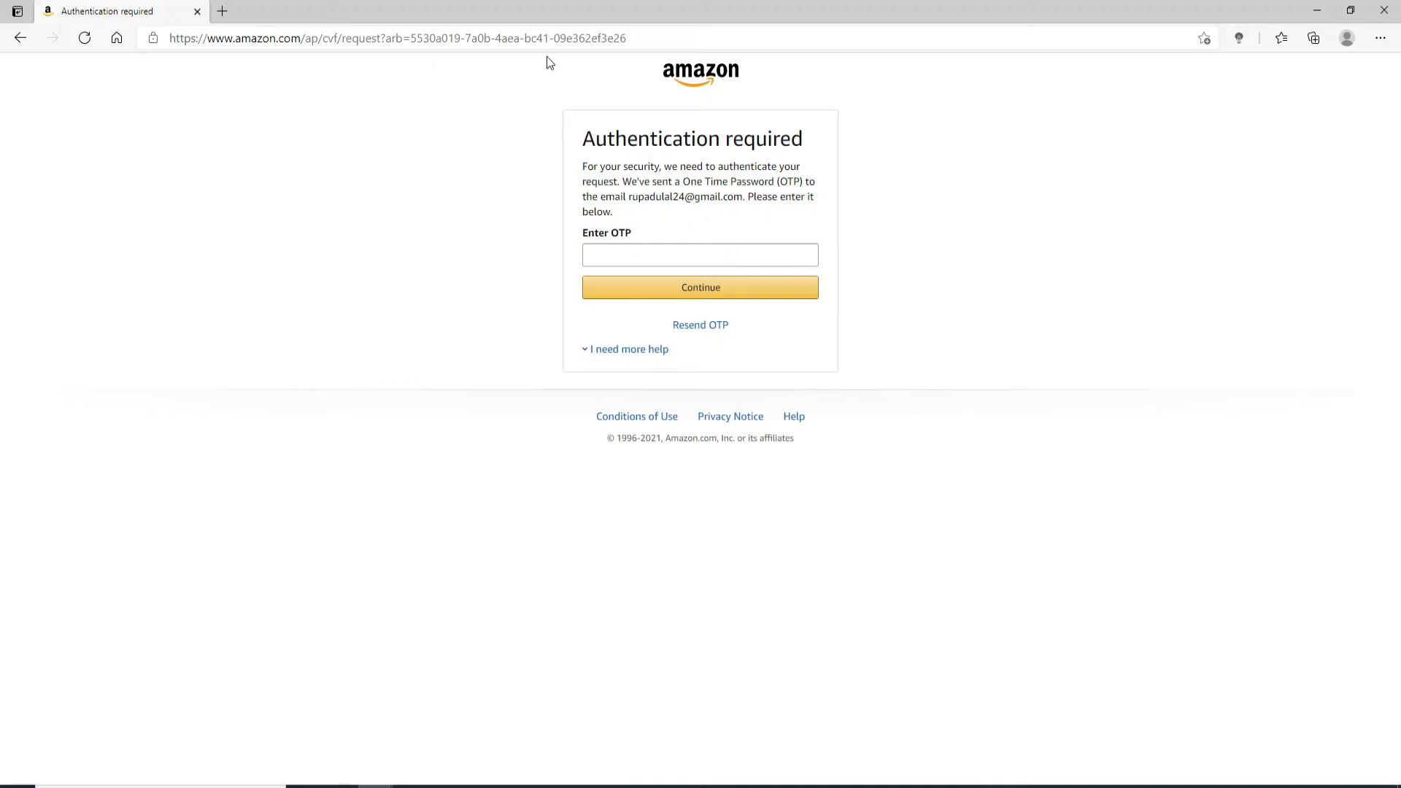
click(223, 12)
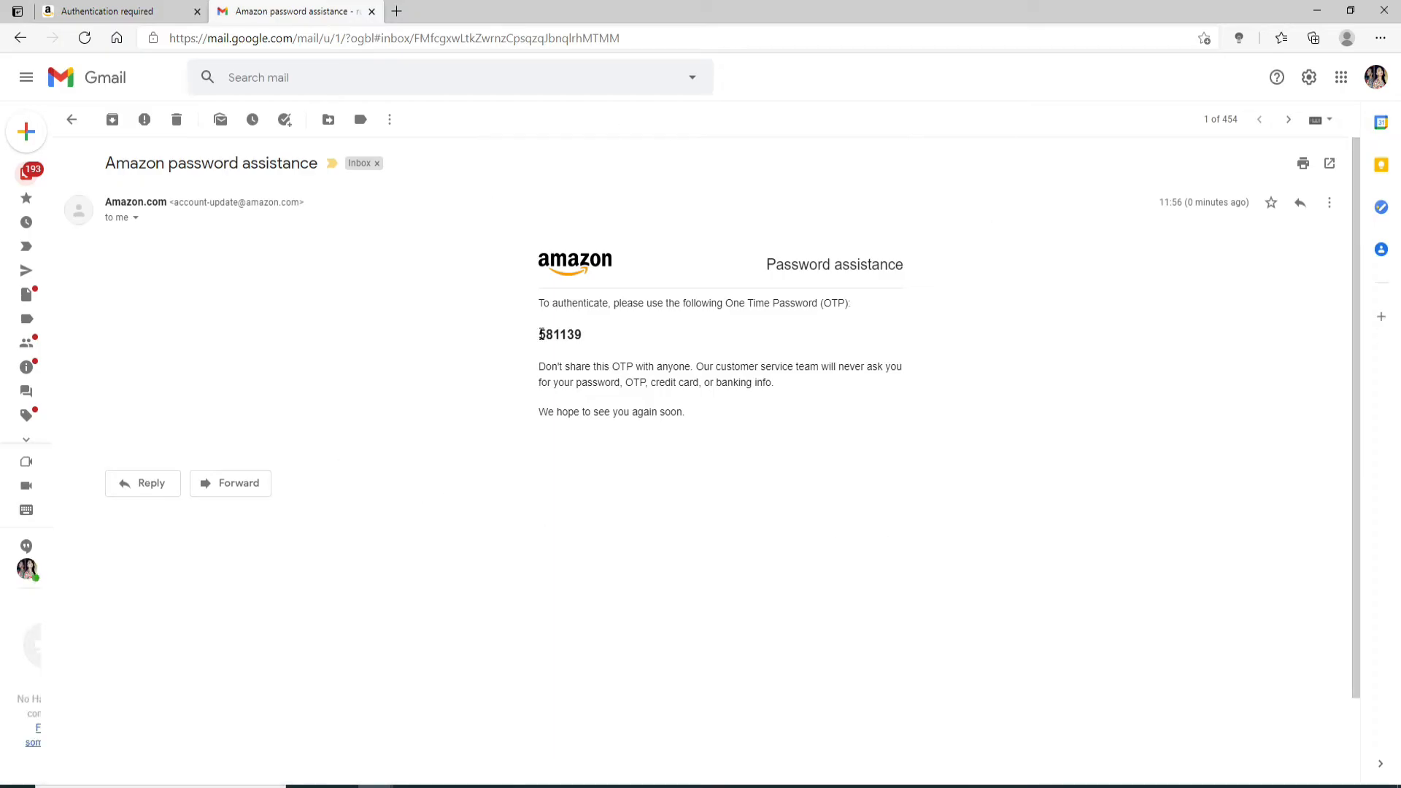
double_click(560, 335)
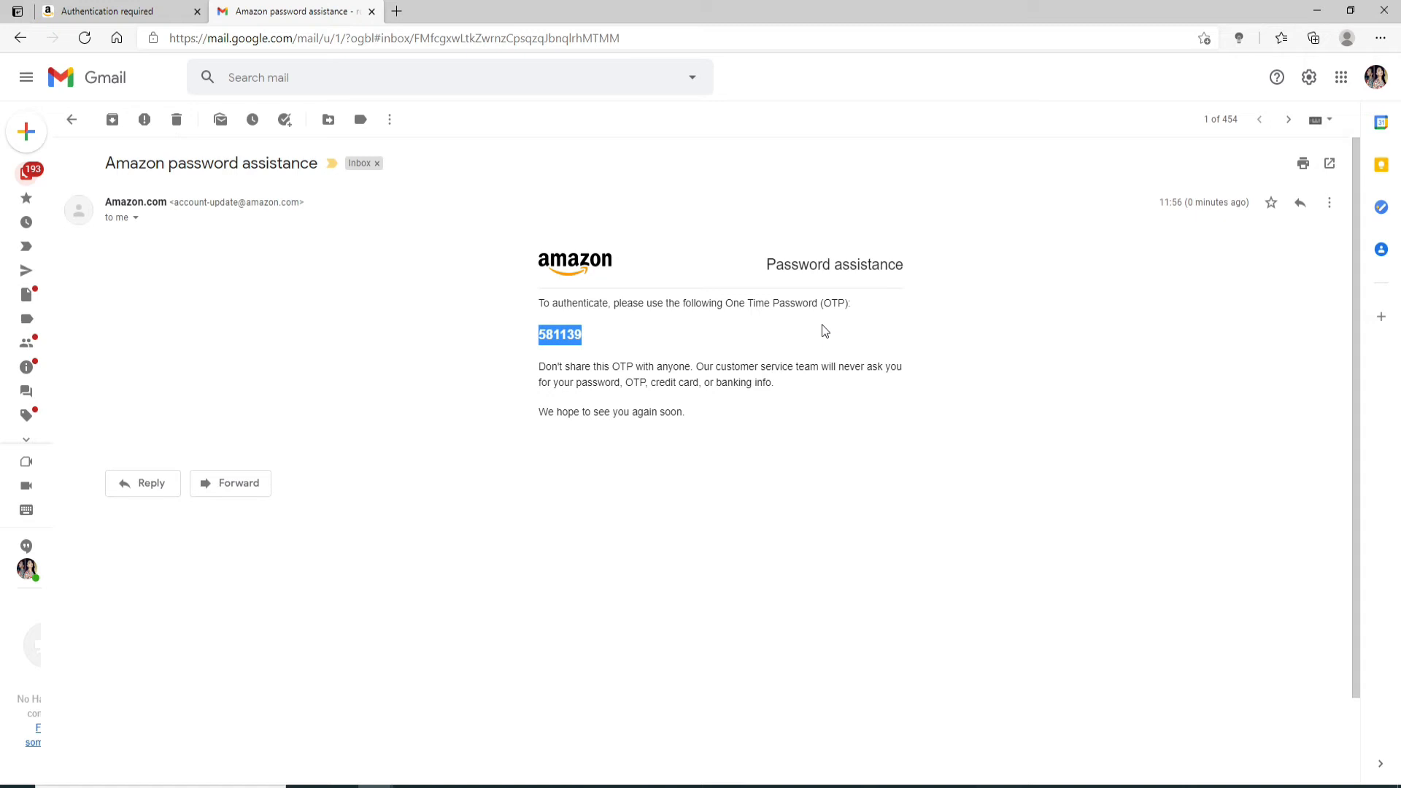
click(102, 12)
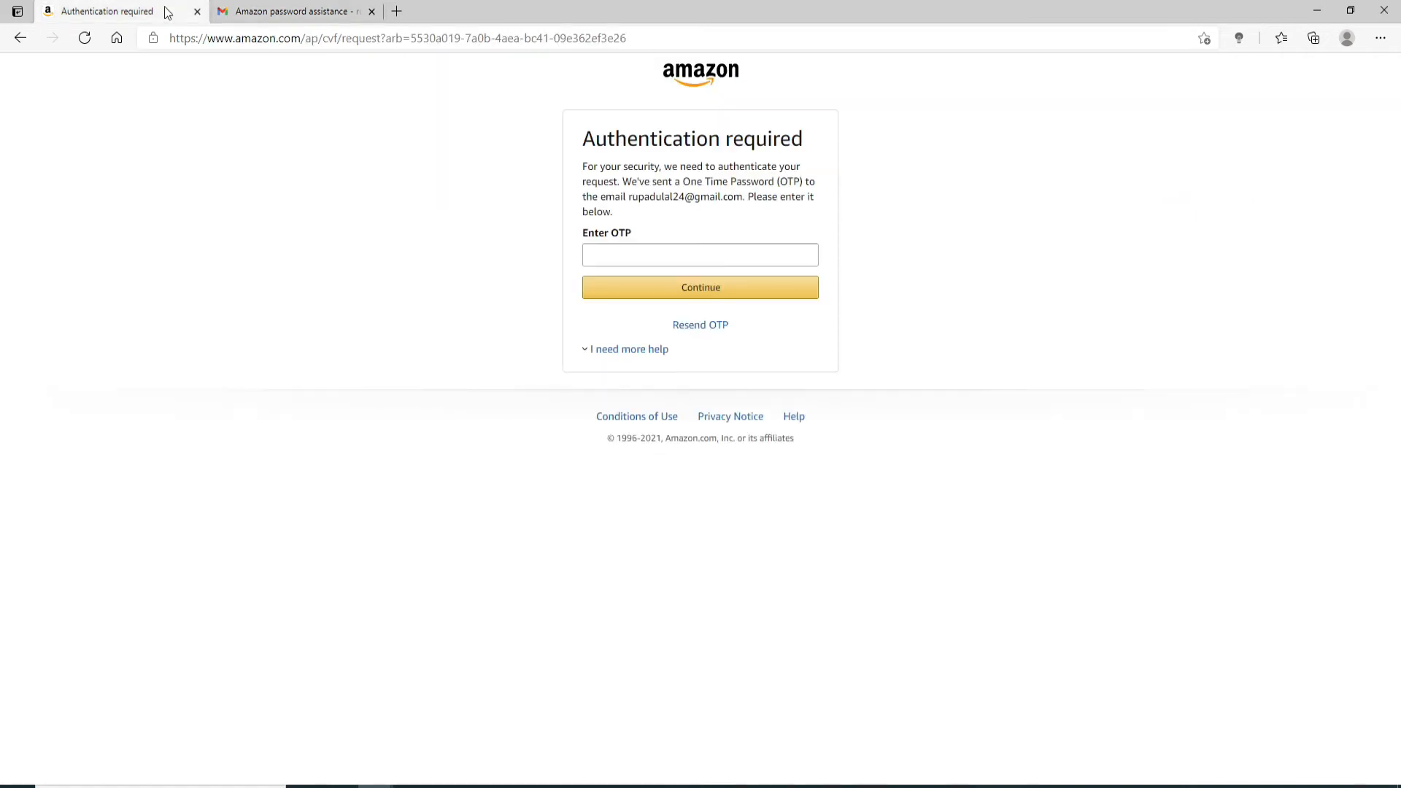
click(694, 254)
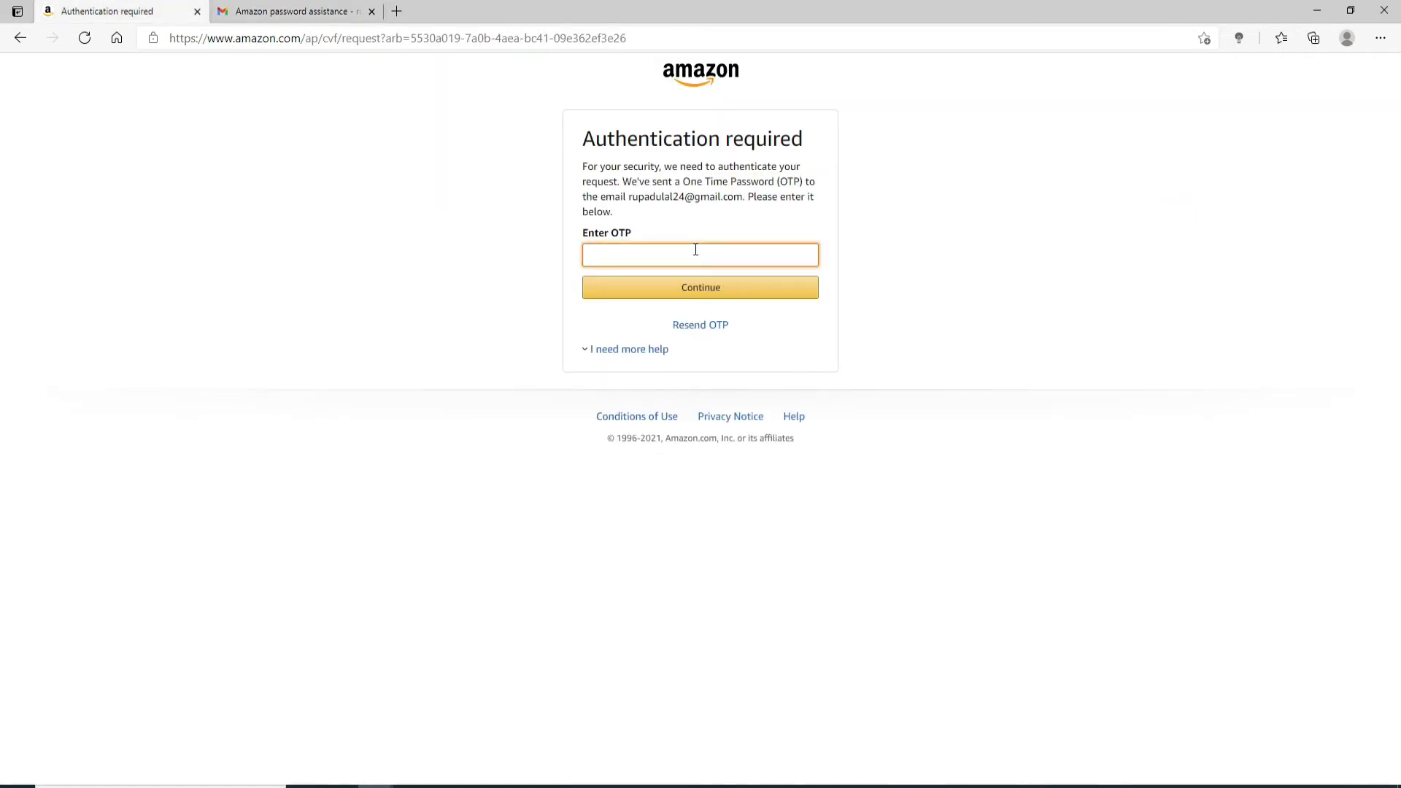
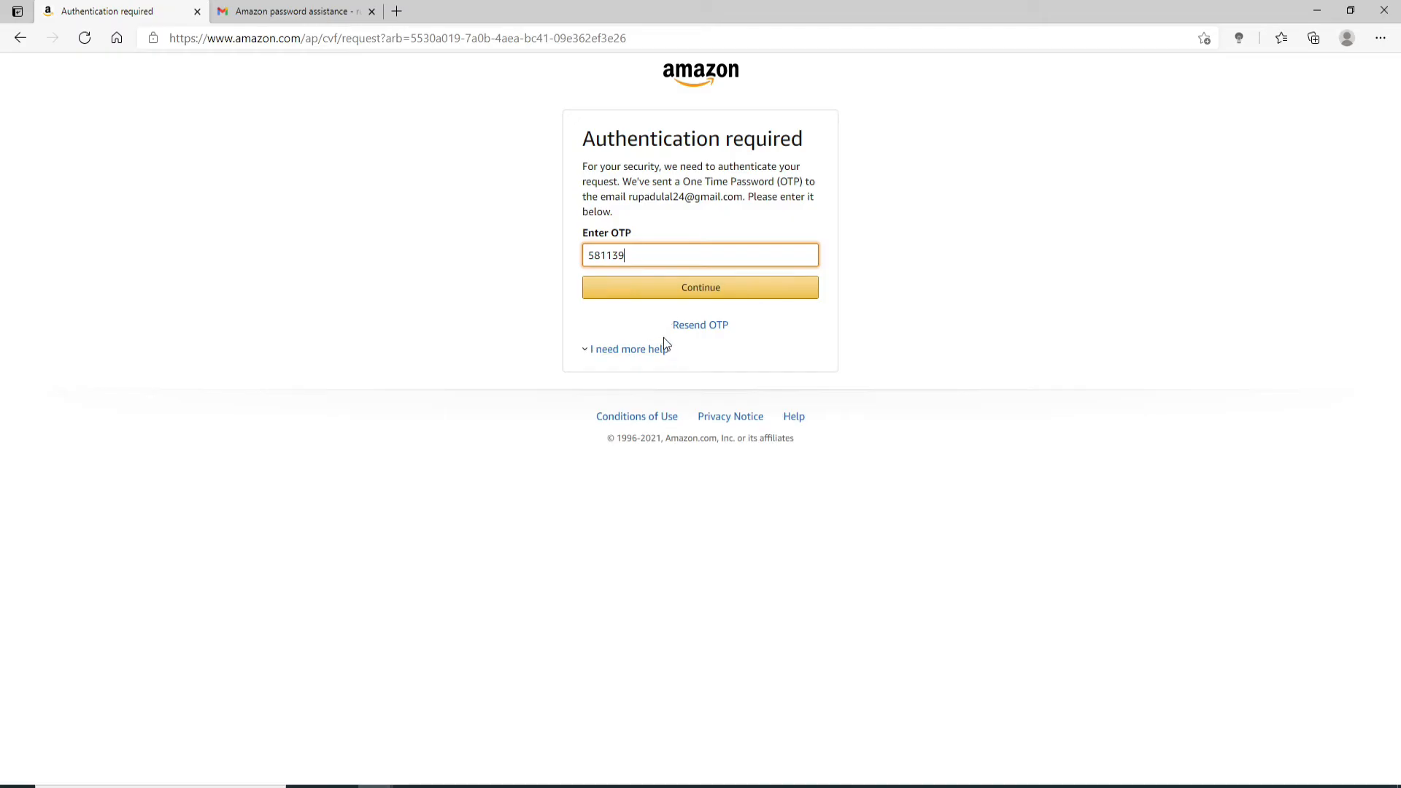
mouse_move(686, 337)
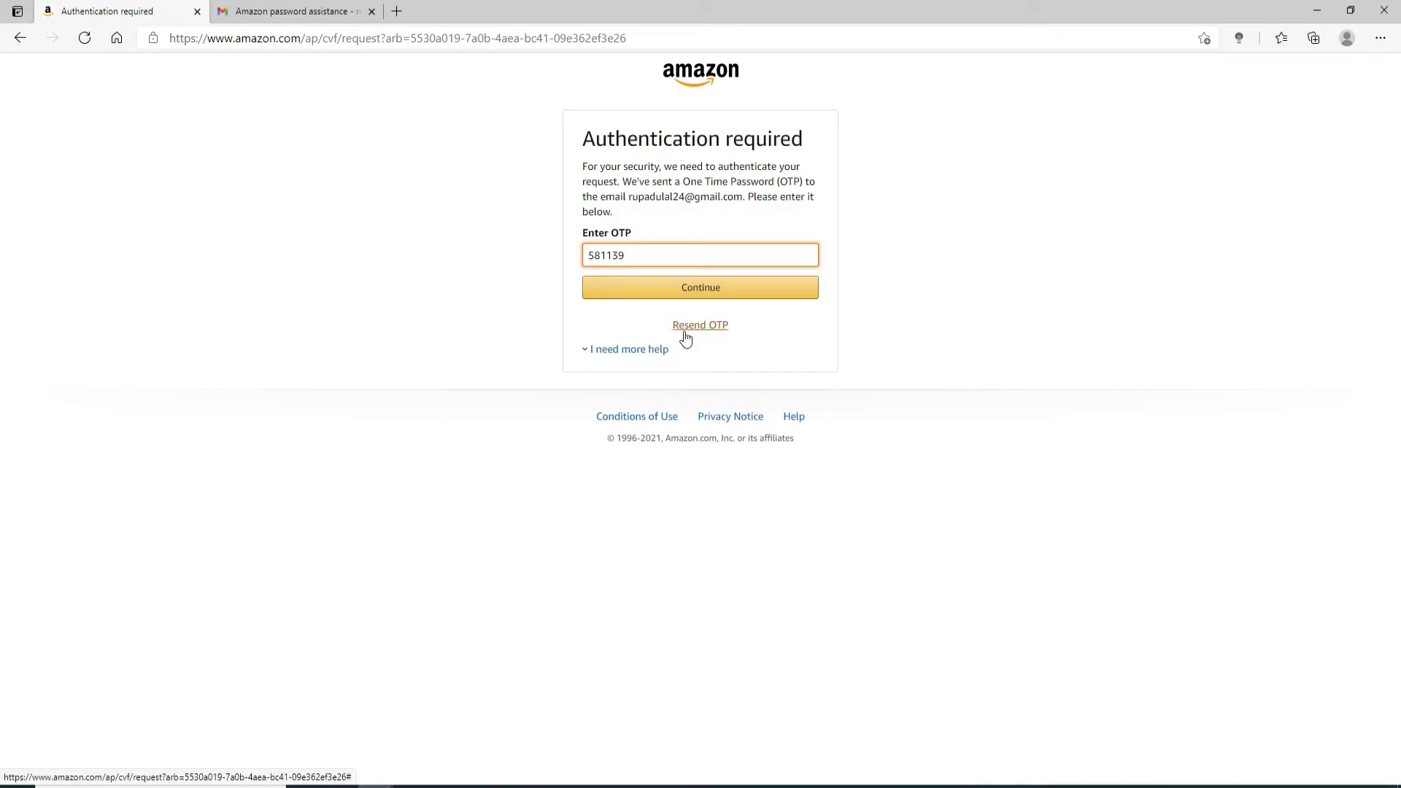
mouse_move(718, 332)
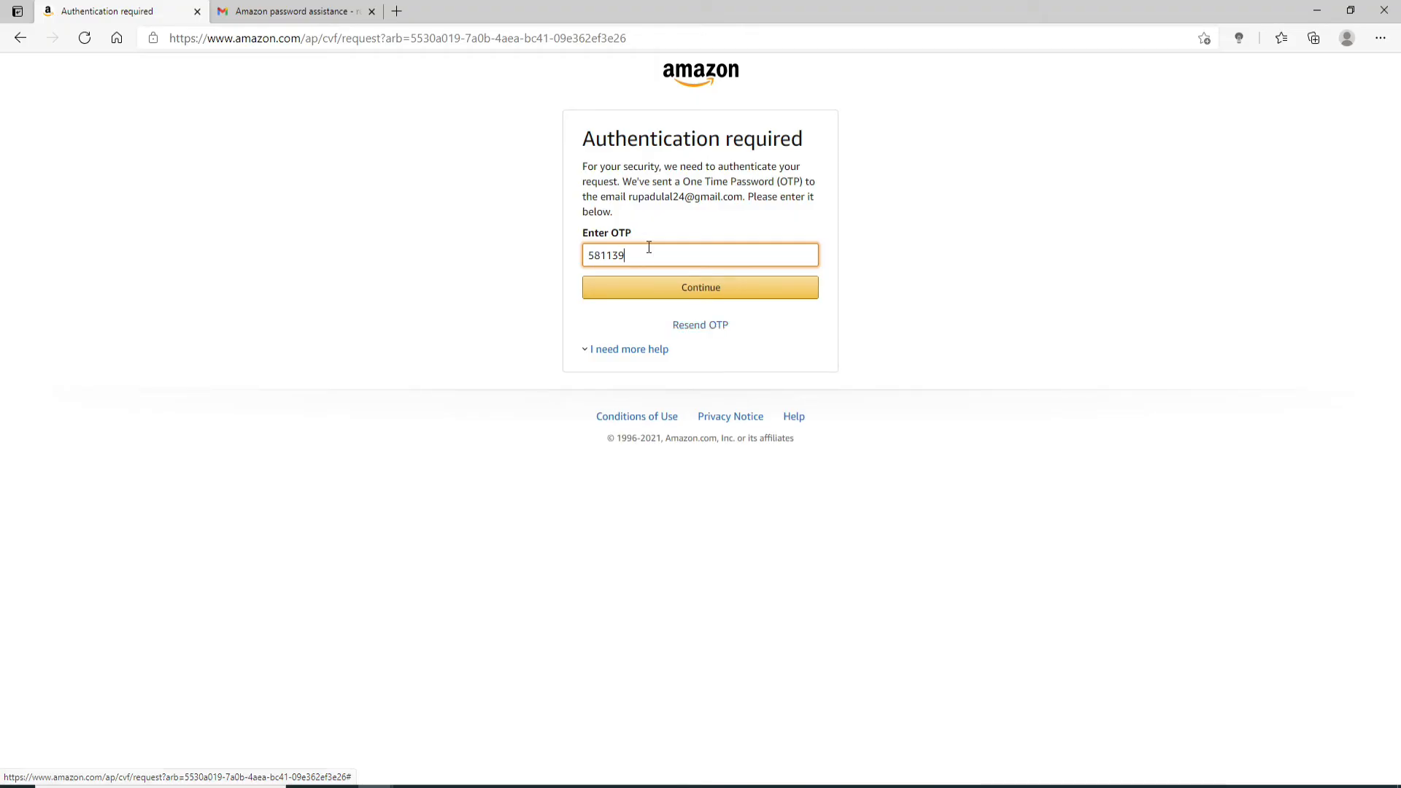
click(700, 287)
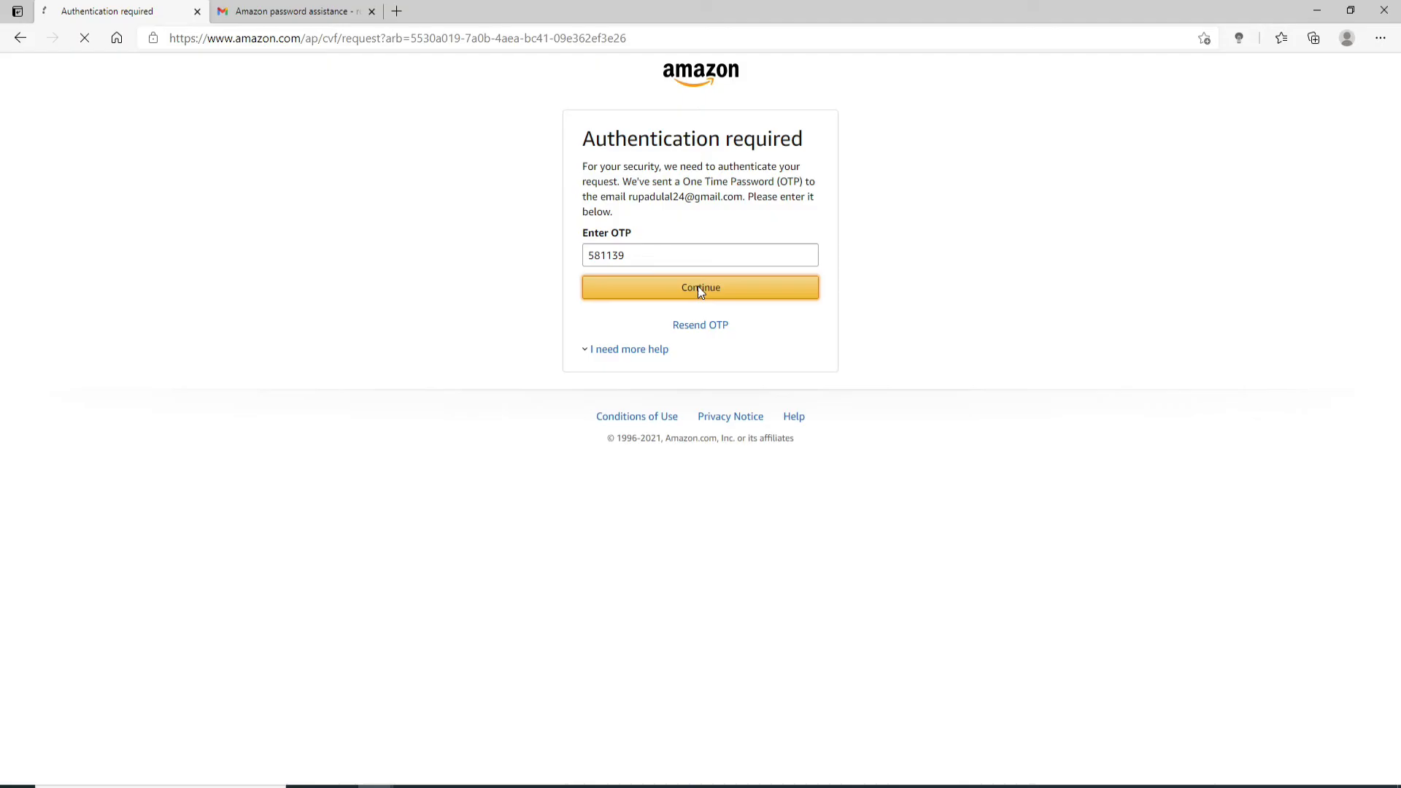
click(701, 287)
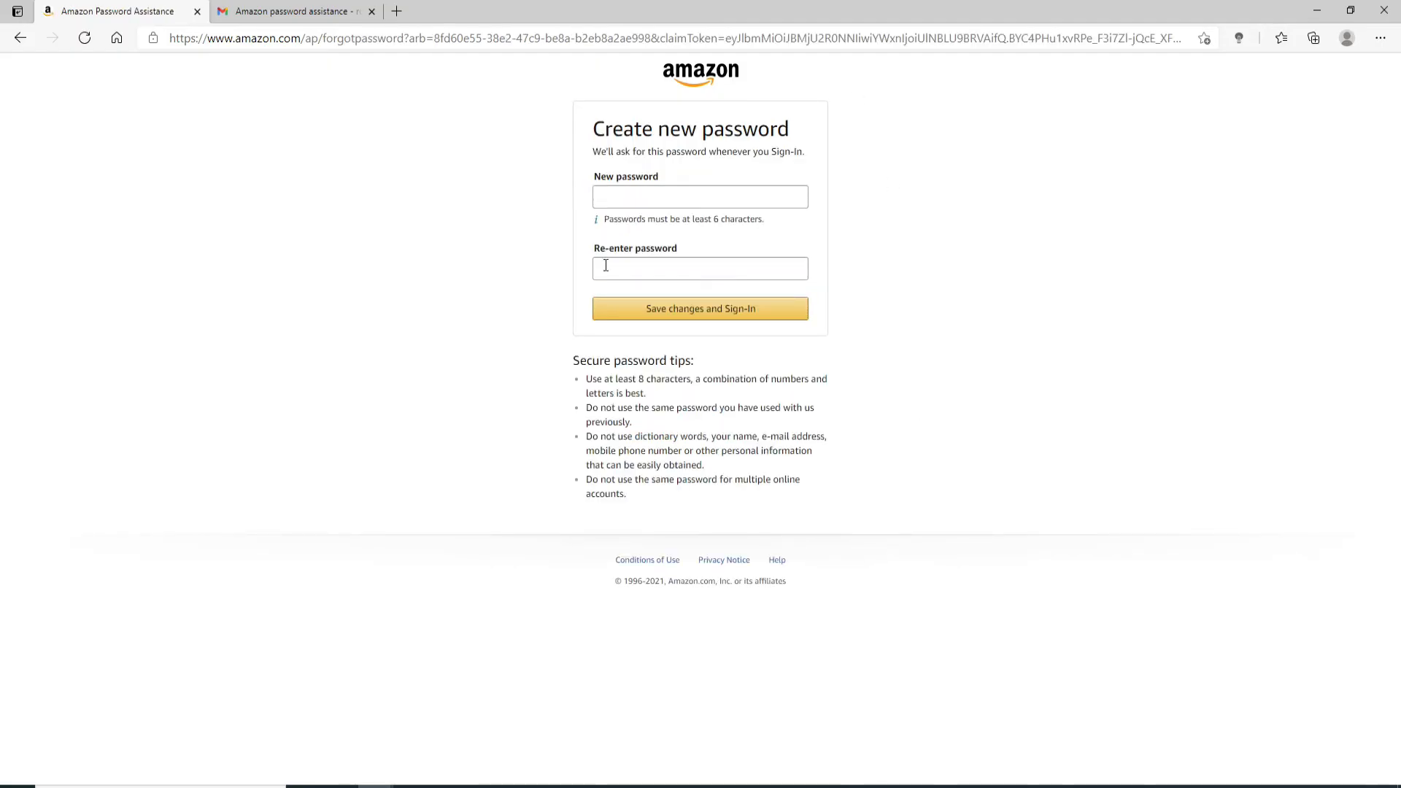
Step: Enter the new password in both fields and save the changes to sign in
click(700, 195)
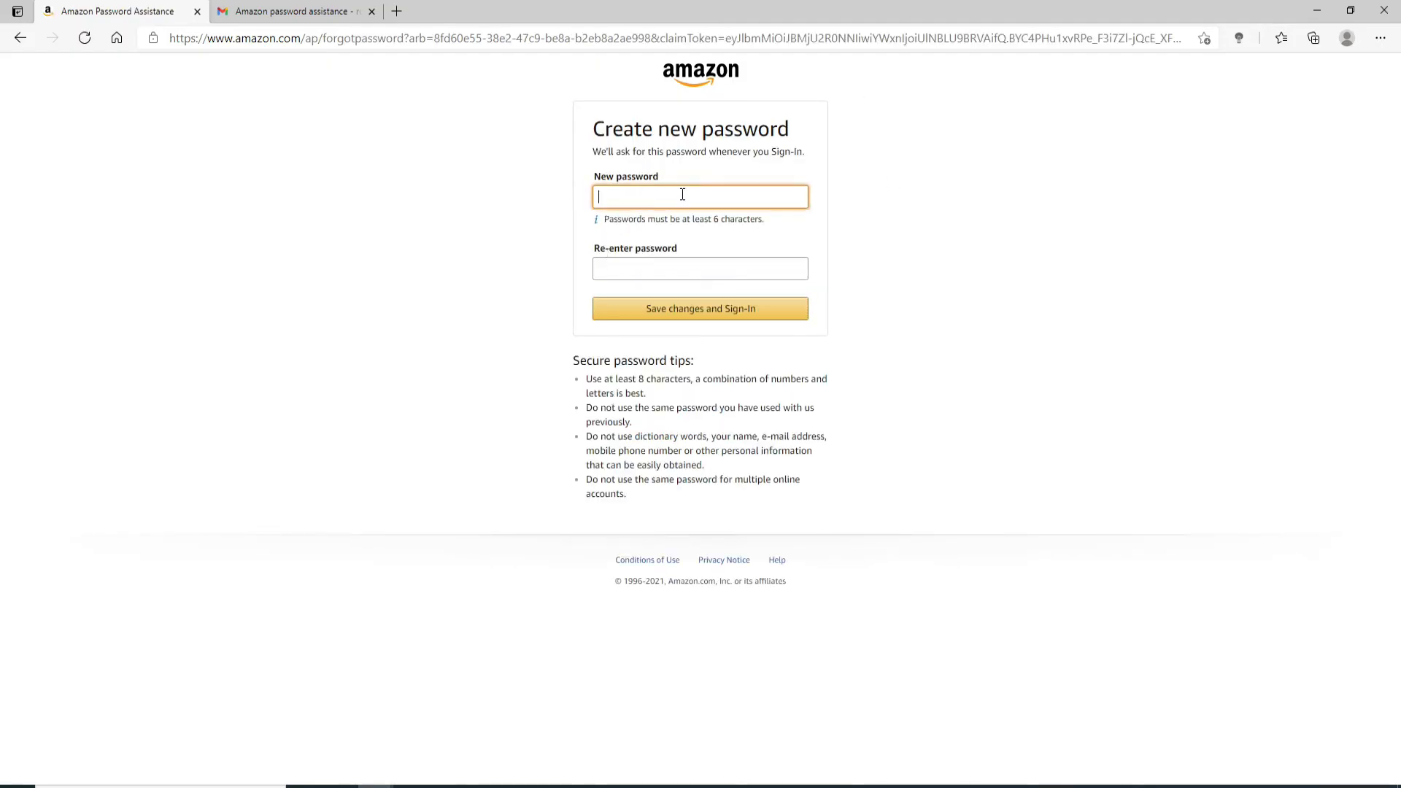
text(••)
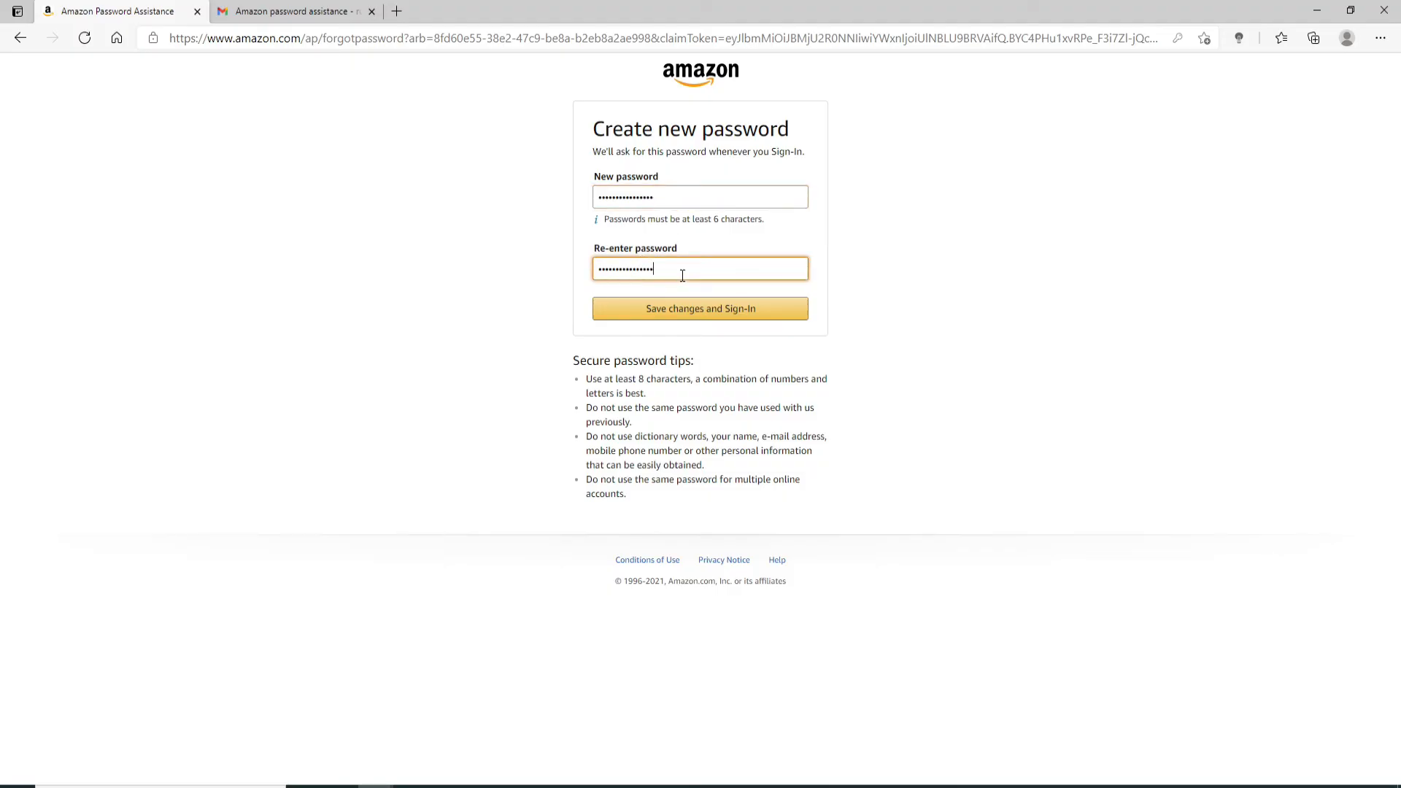
mouse_move(684, 309)
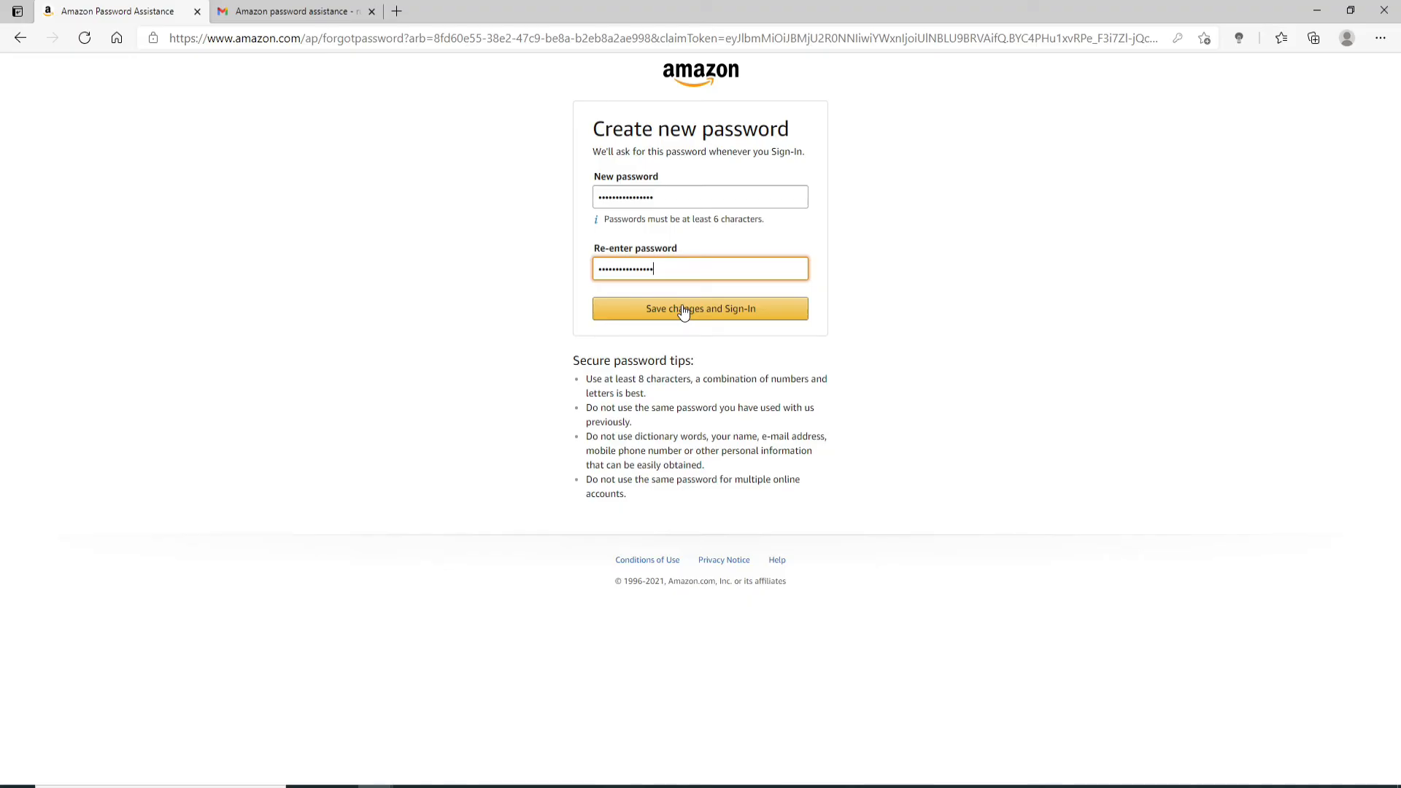
click(700, 309)
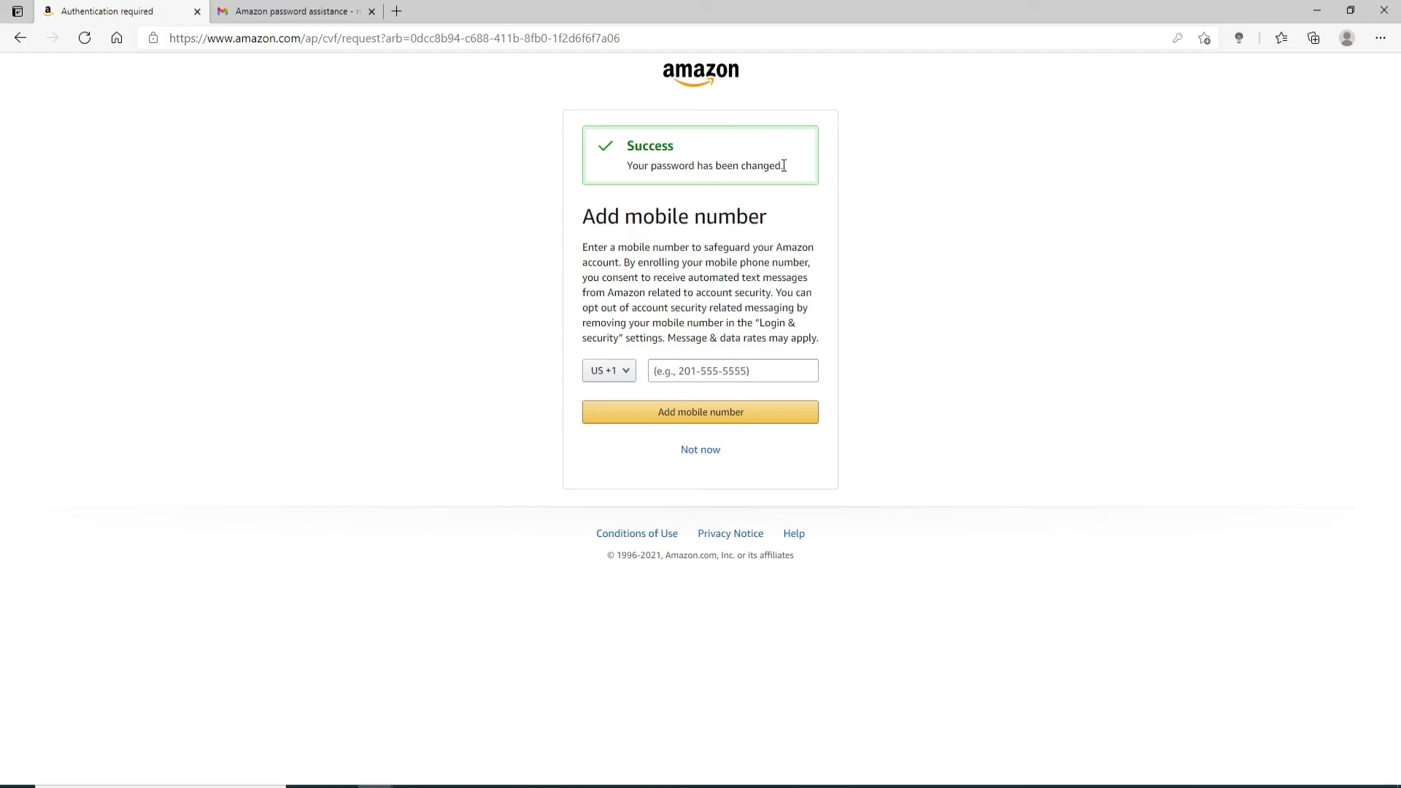
mouse_move(627, 430)
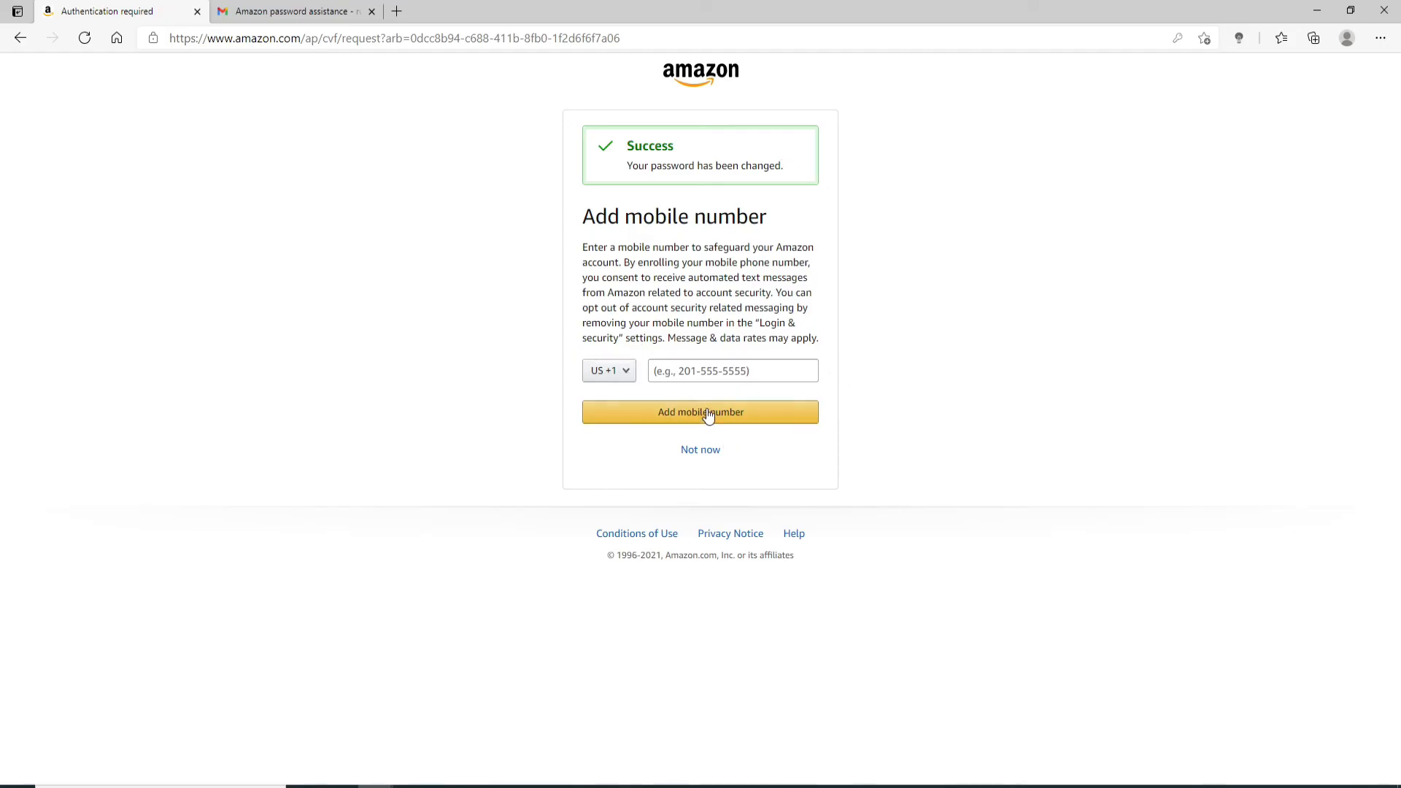
Step: Skip the mobile number prompt with 'Not now', landing on Your Amazon.com signed in
click(700, 449)
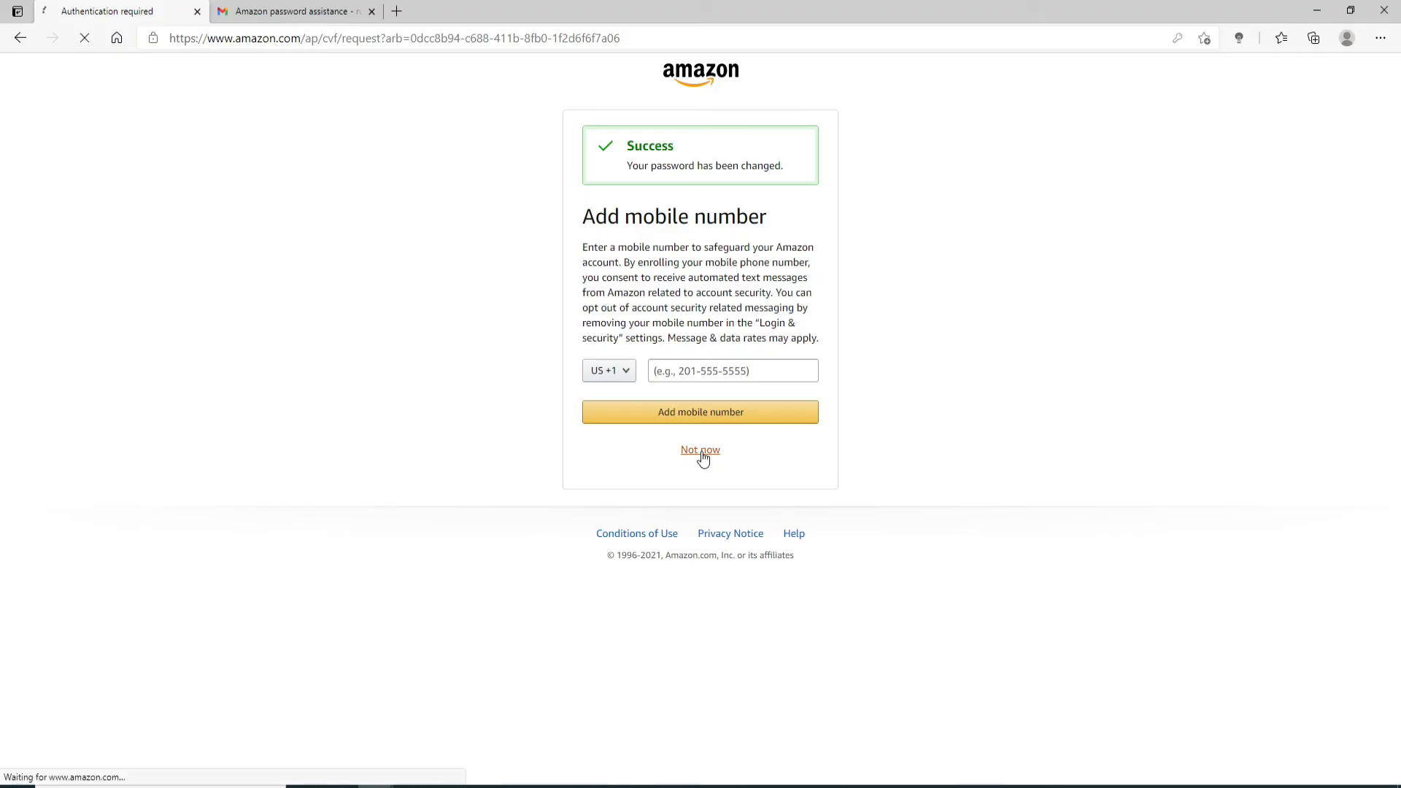
click(700, 450)
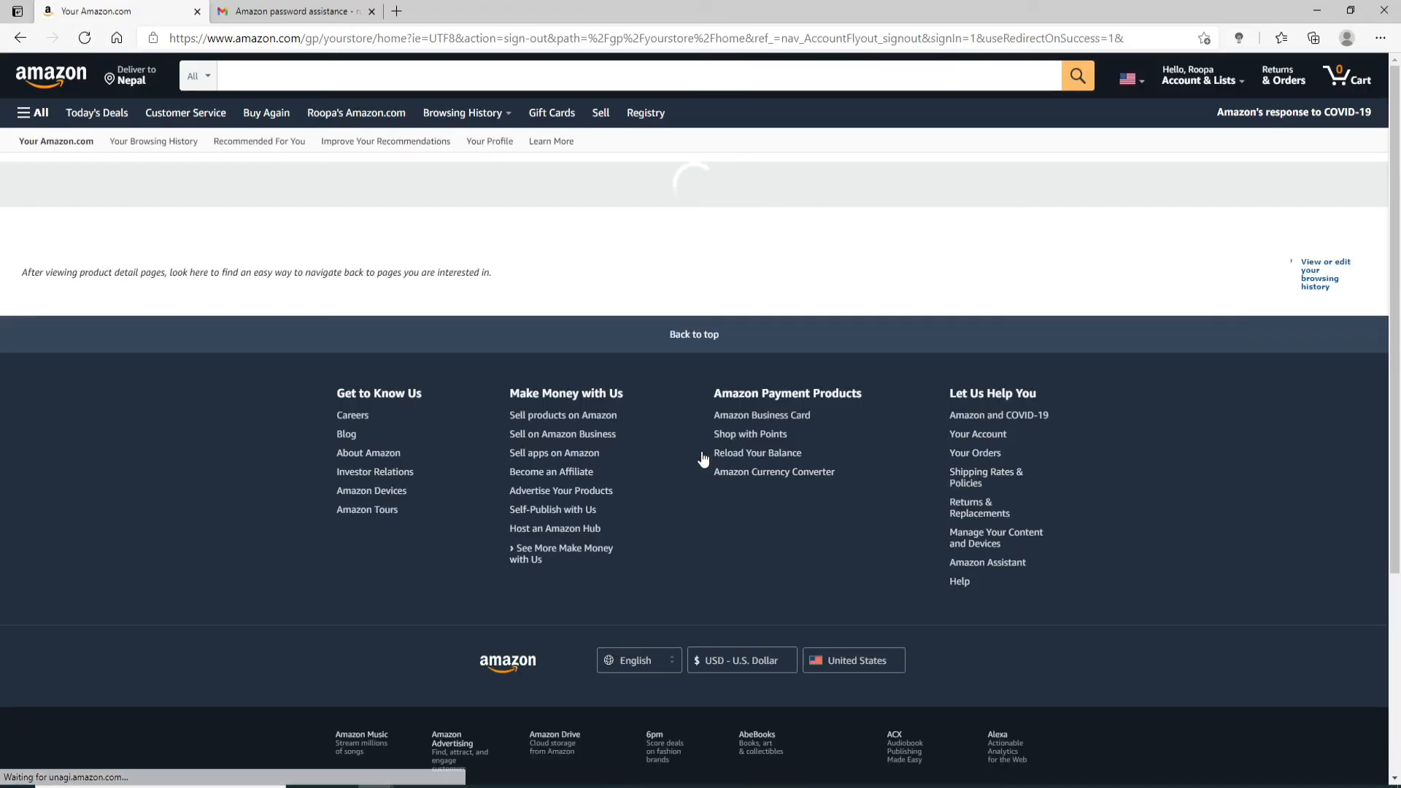